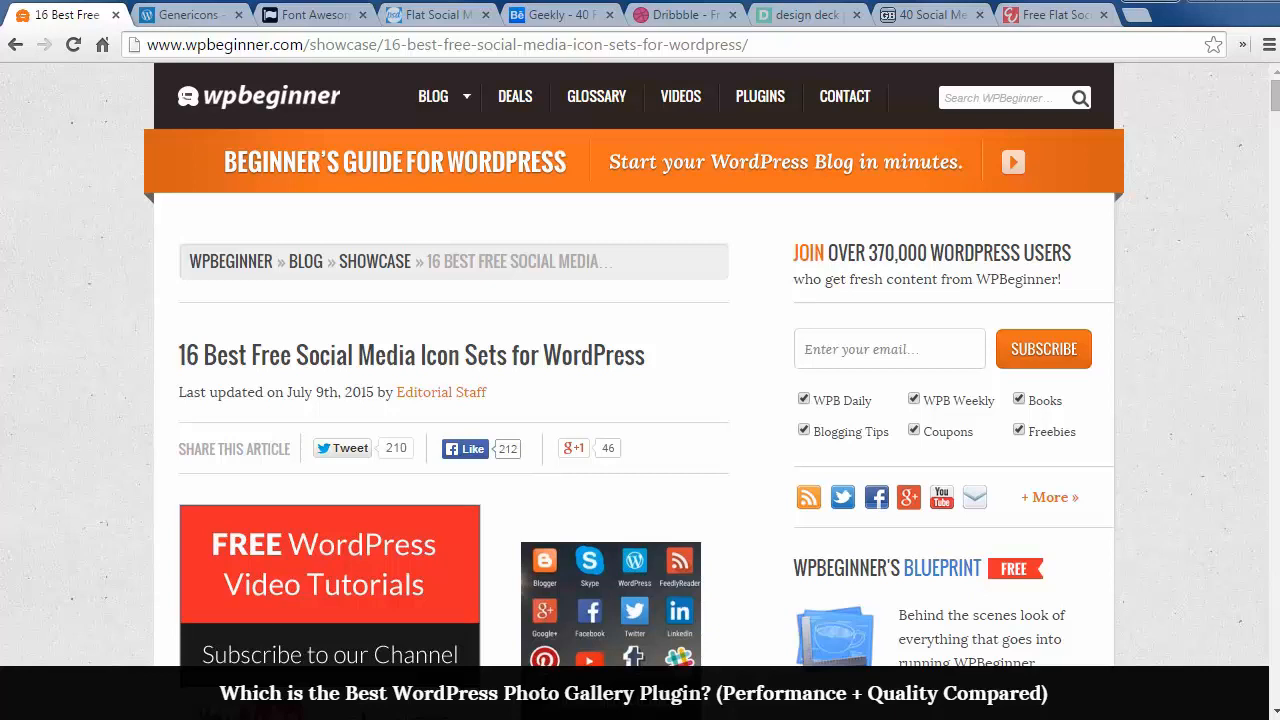
{"action": "mouse_move", "coordinate": [94, 364]}
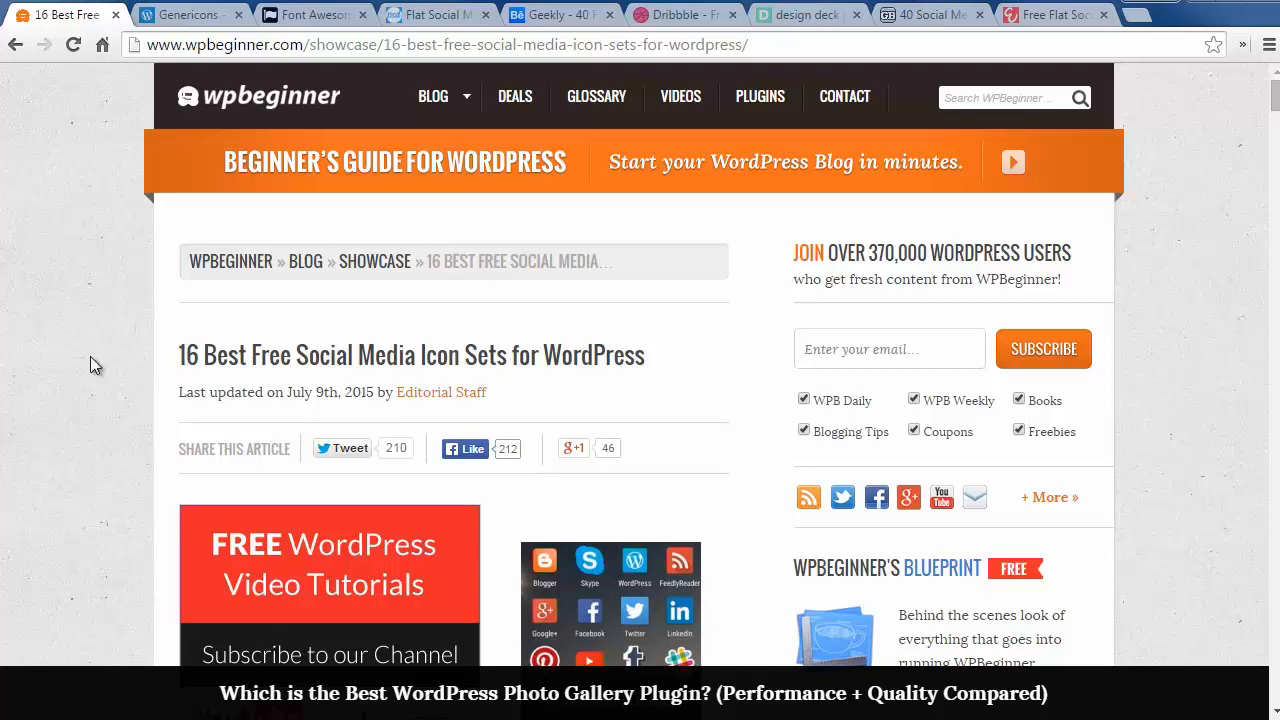
Leave the WPBeginner icon sets article for the Genericons icon font site.
{"action": "left_click", "coordinate": [184, 14]}
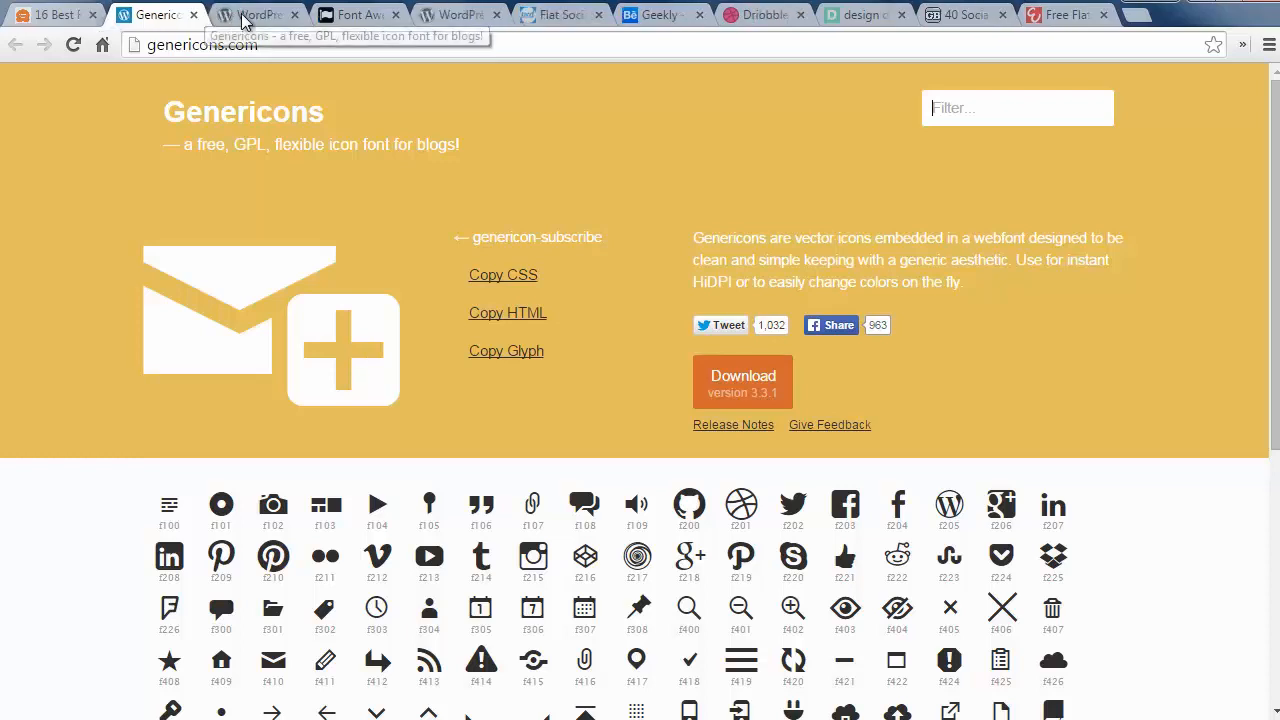
View the Genericon'd plugin page on WordPress.org, then switch to the Font Awesome site.
{"action": "left_click", "coordinate": [256, 14]}
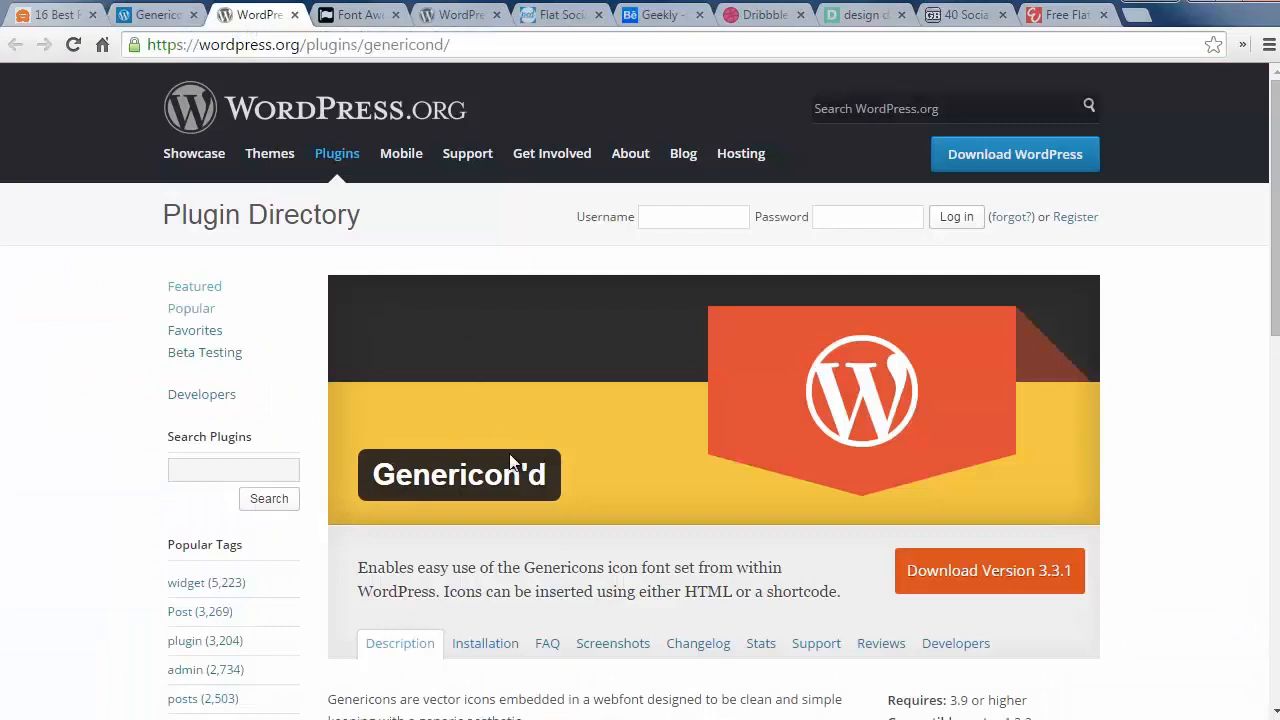
{"action": "mouse_move", "coordinate": [452, 446]}
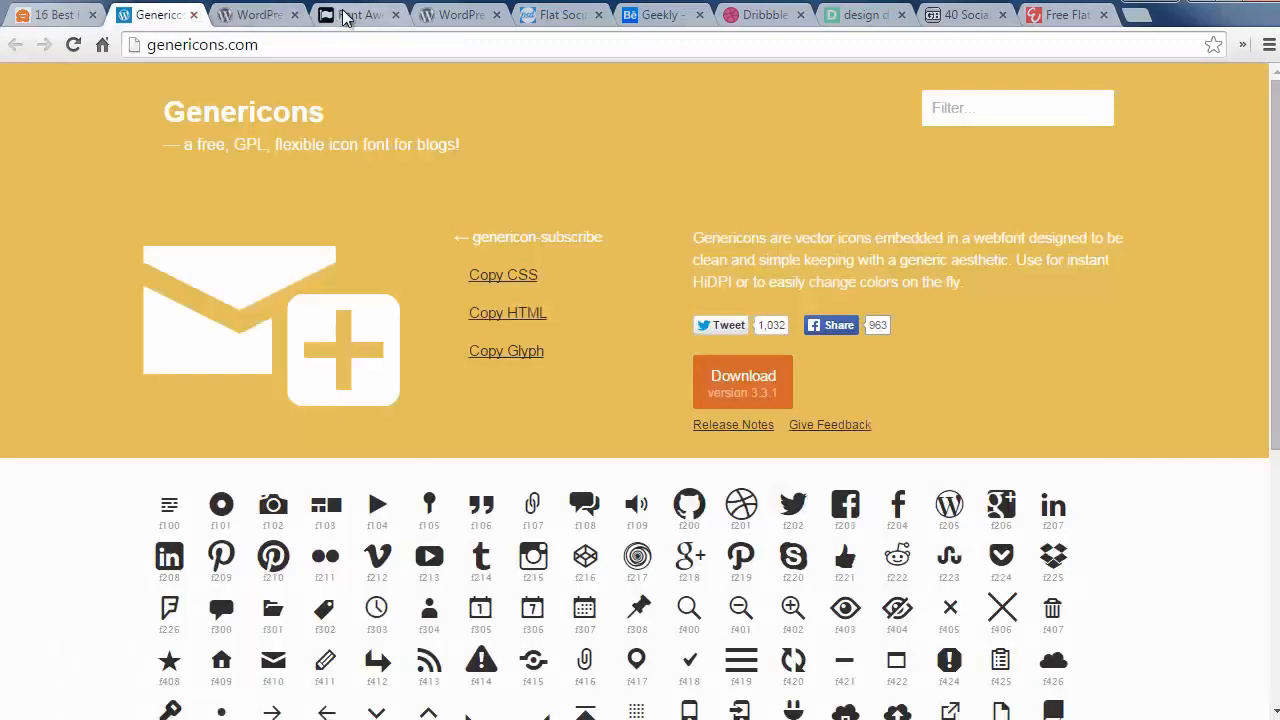
{"action": "left_click", "coordinate": [356, 14]}
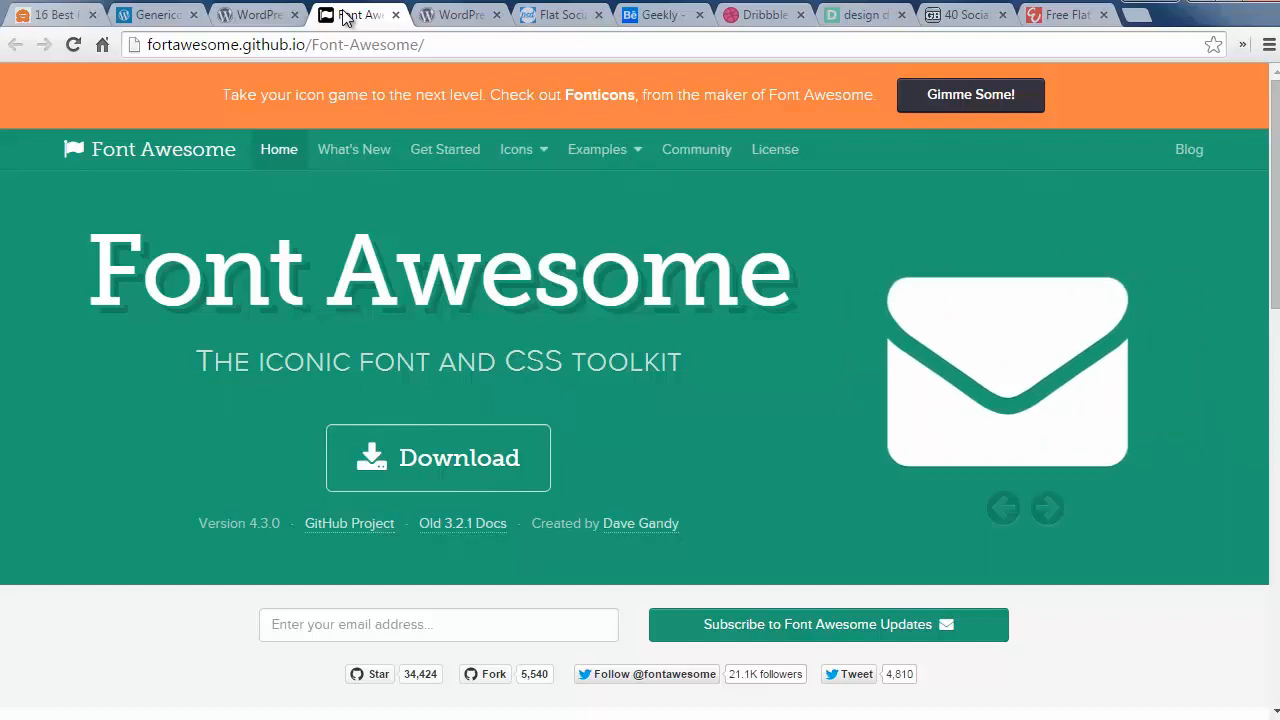
View the Better Font Awesome plugin page, then the Best PSD Freebies flat social media icons page.
{"action": "left_click", "coordinate": [456, 14]}
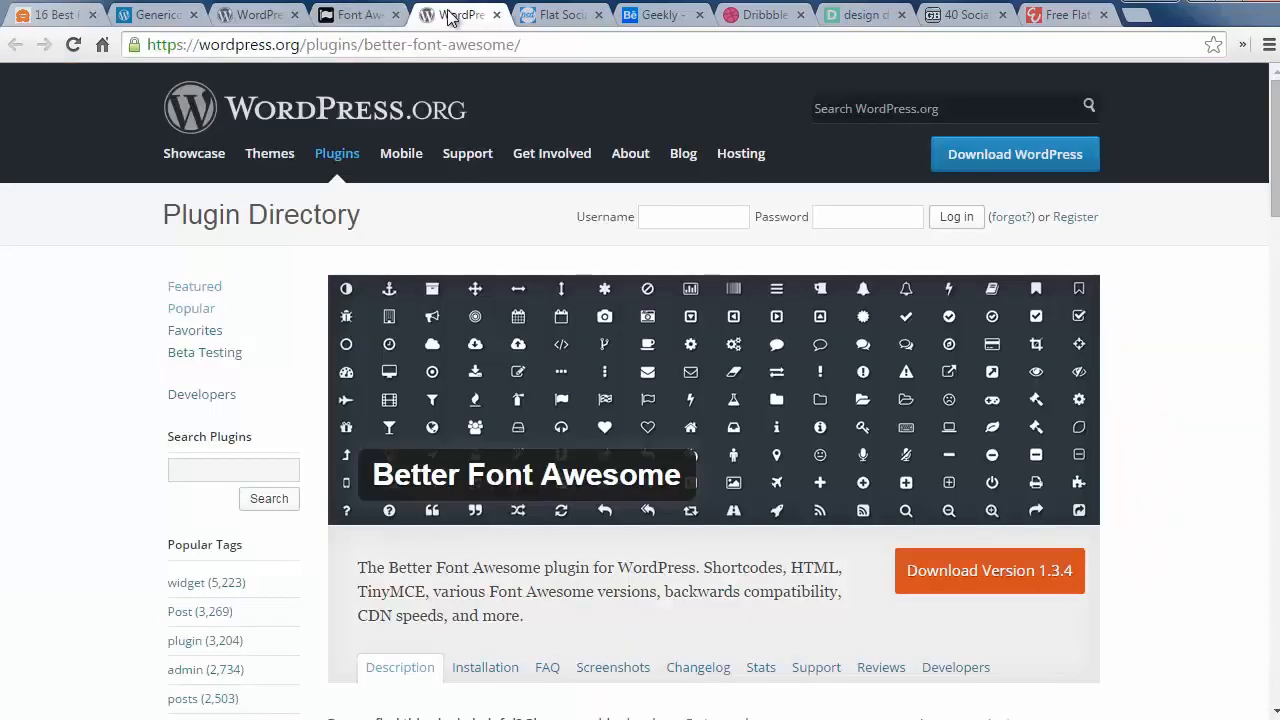
{"action": "mouse_move", "coordinate": [548, 24]}
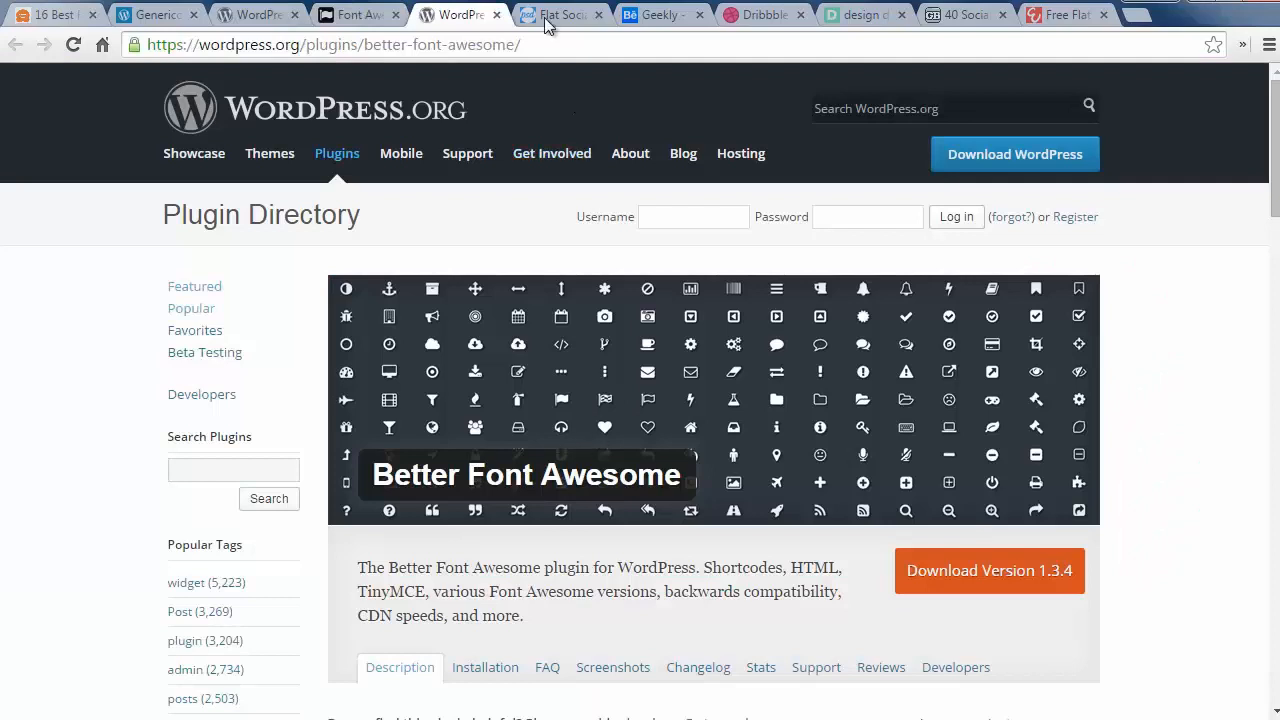
{"action": "left_click", "coordinate": [560, 14]}
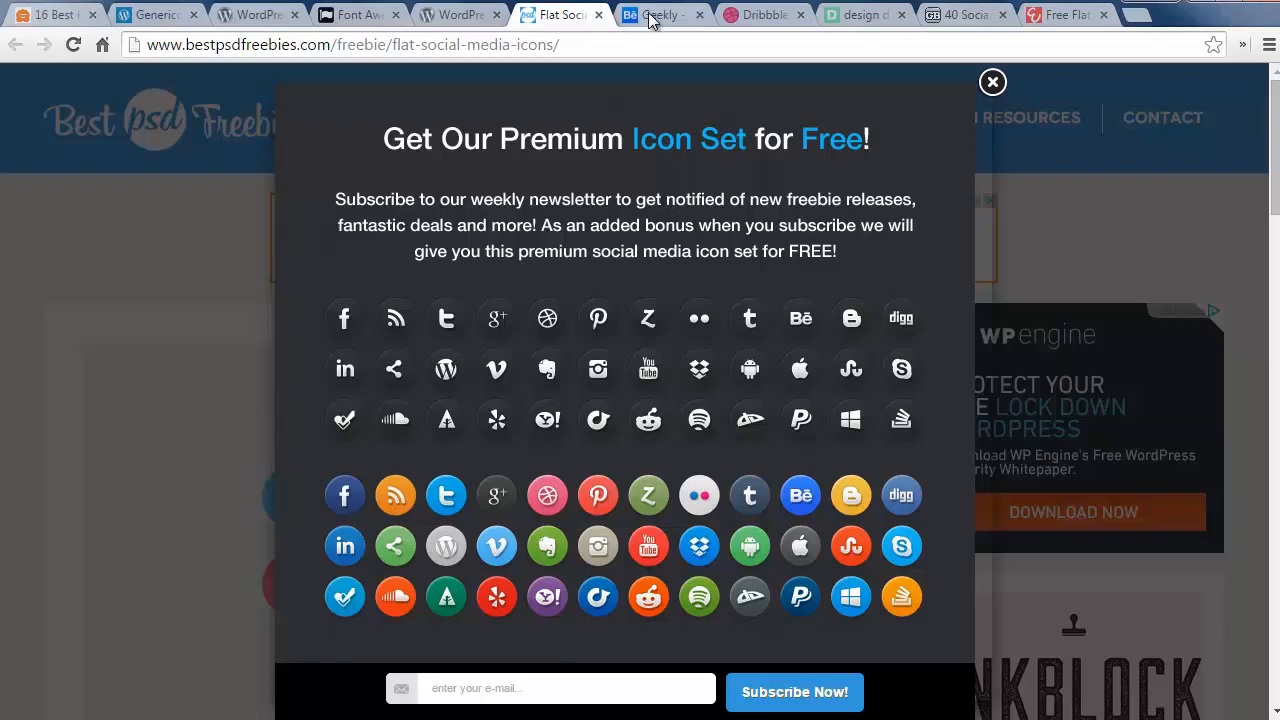
Browse the Geekly 40 flat icons project on Behance, then switch to Dribbble's Free Colorful Icons shot.
{"action": "left_click", "coordinate": [660, 14]}
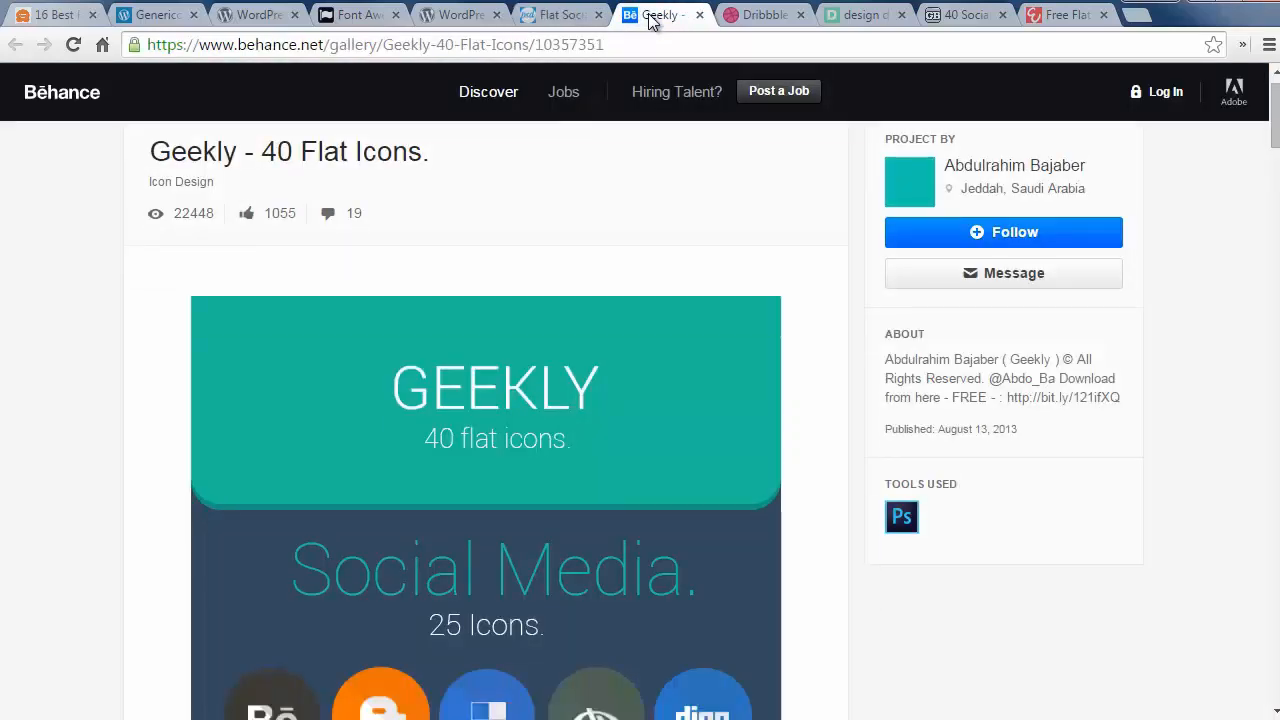
{"action": "scroll", "scroll_direction": "down", "scroll_amount": 3}
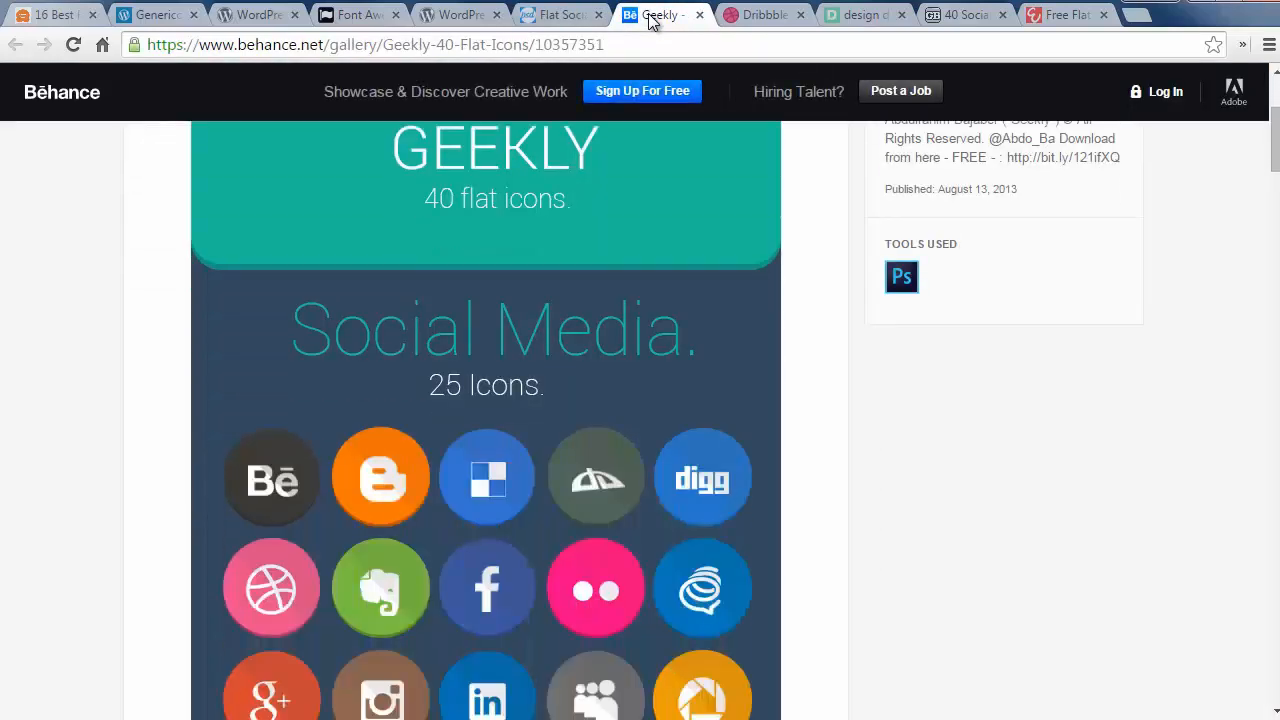
{"action": "scroll", "scroll_direction": "down", "scroll_amount": 3}
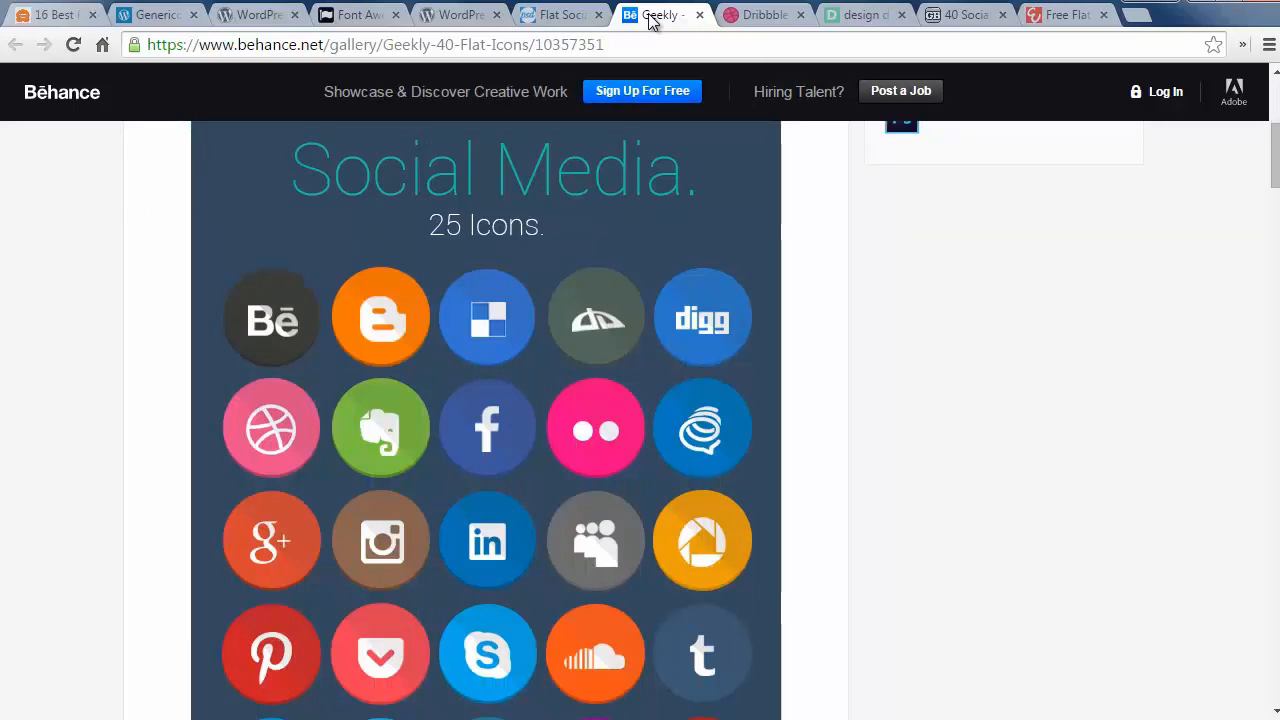
{"action": "left_click", "coordinate": [762, 14]}
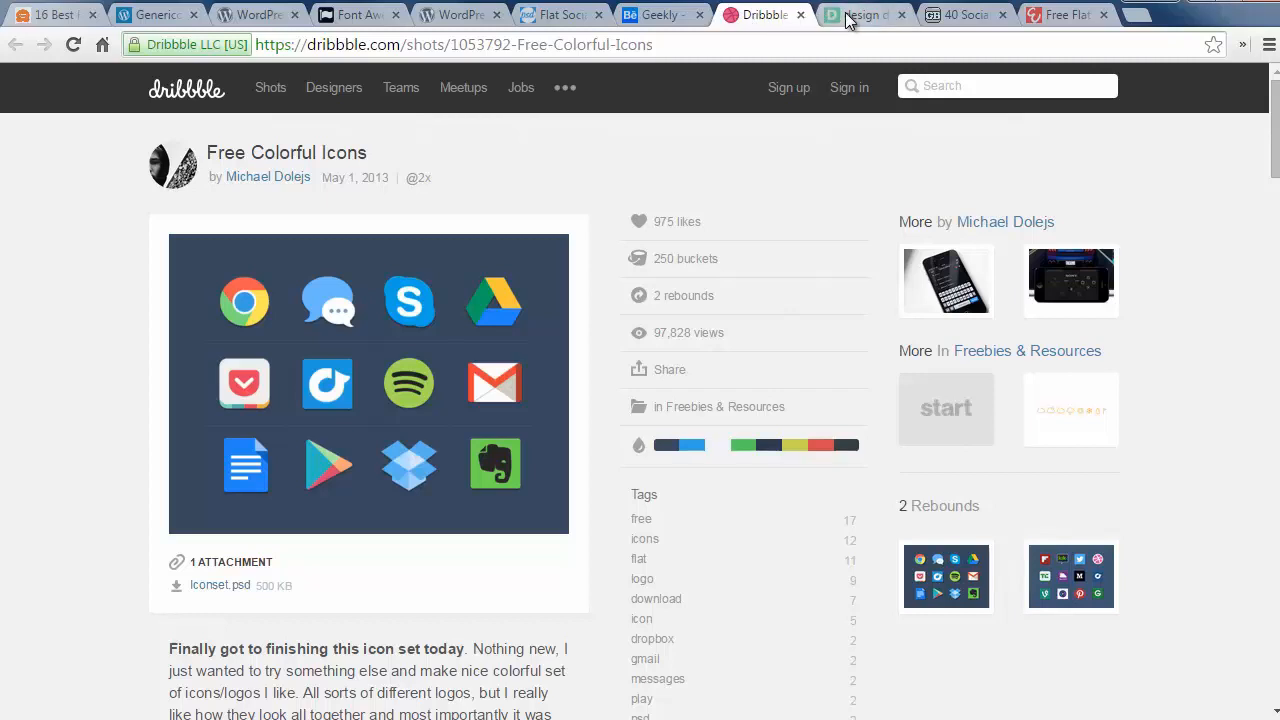
Look over the Design Deck social icon set.
{"action": "left_click", "coordinate": [860, 14]}
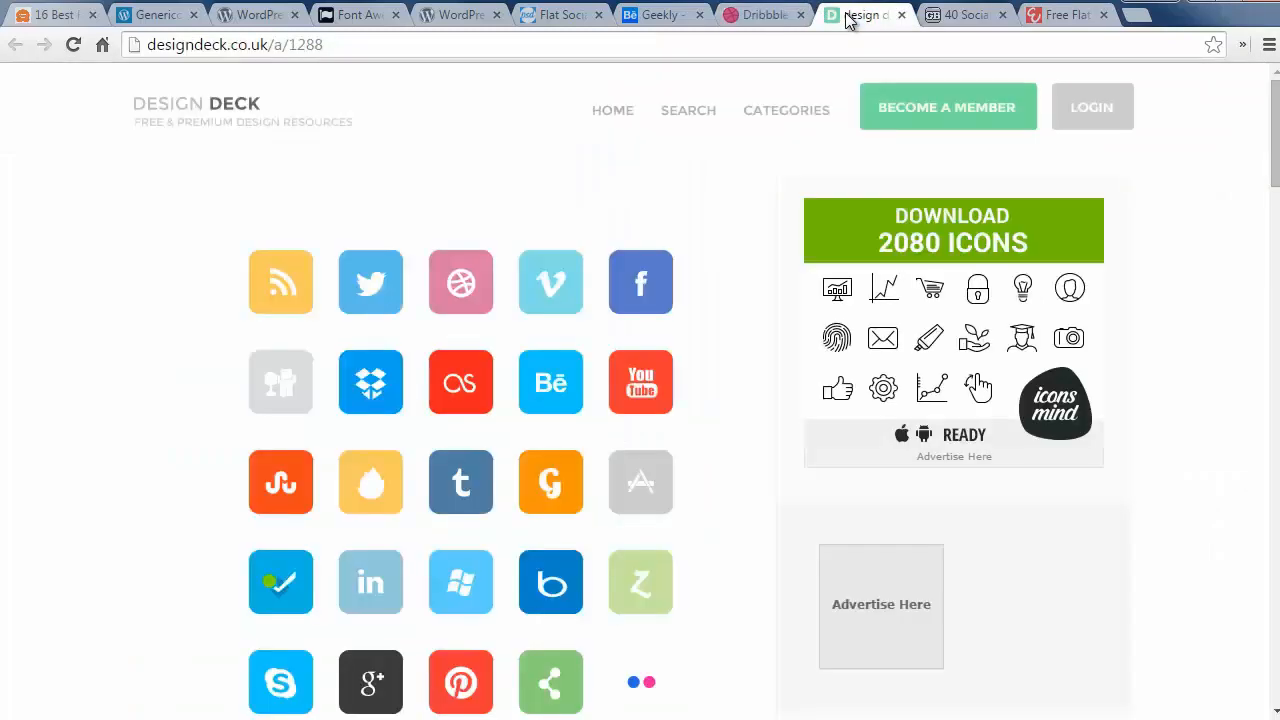
{"action": "scroll", "scroll_direction": "down", "scroll_amount": 3}
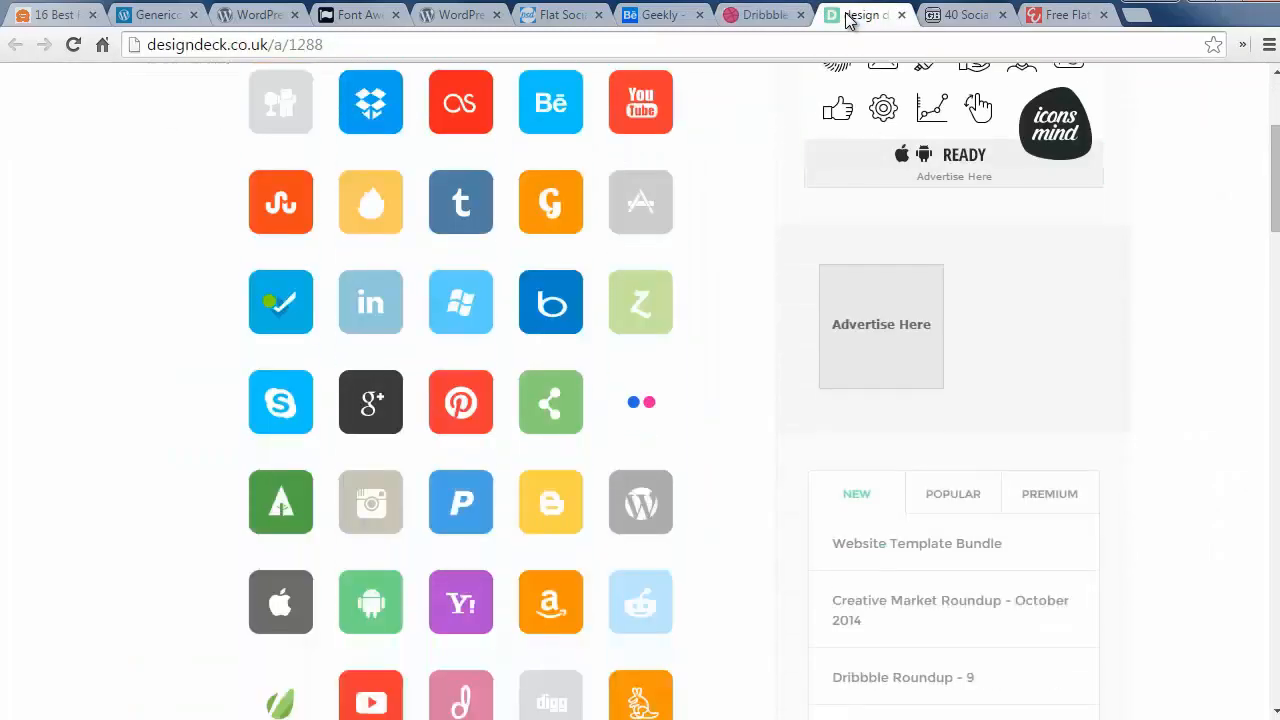
Browse GraphicBurger's 40 Social Media Flat Icons down to the Google+ icon at 64, 128 and 256 px.
{"action": "left_click", "coordinate": [964, 14]}
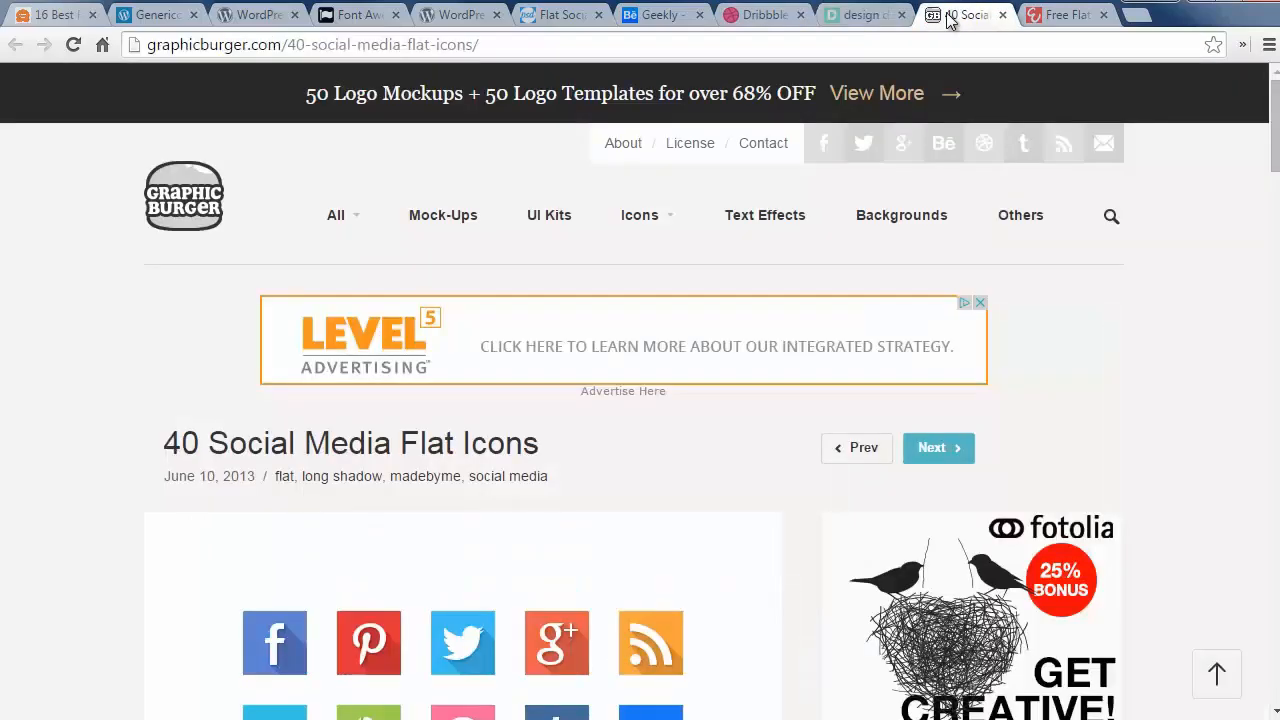
{"action": "scroll", "scroll_direction": "down", "scroll_amount": 3}
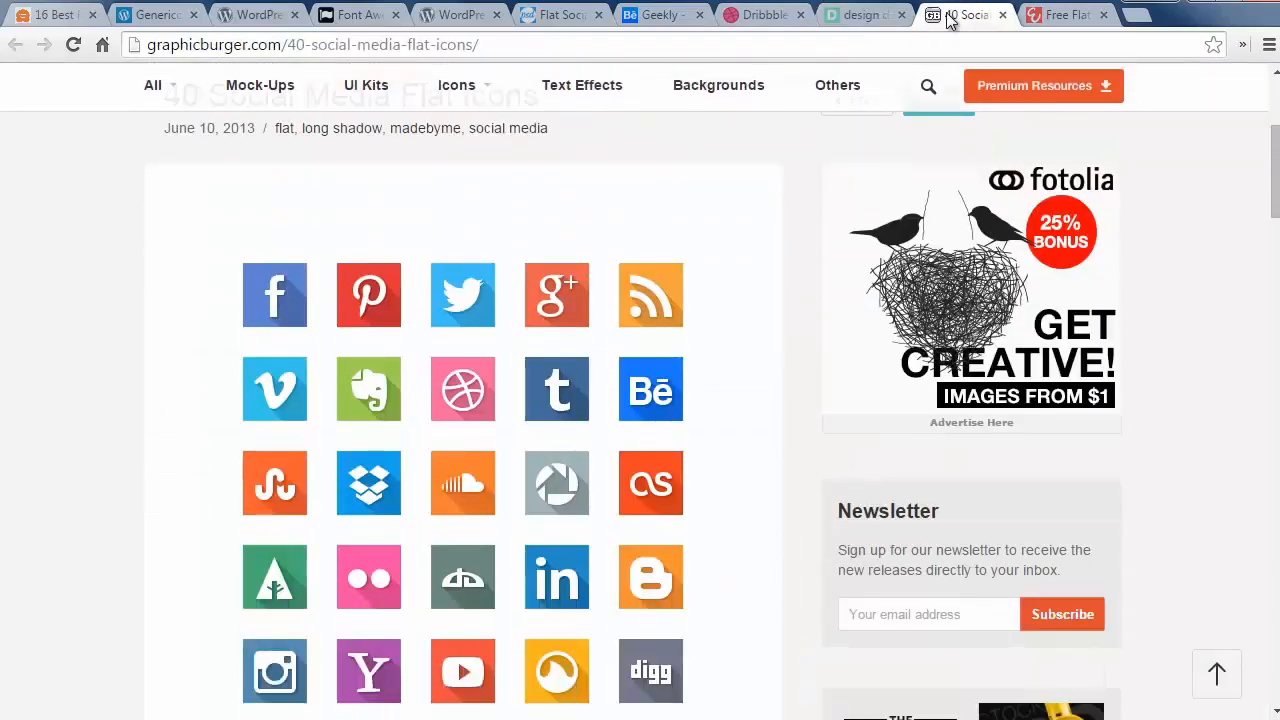
{"action": "scroll", "scroll_direction": "down", "scroll_amount": 3}
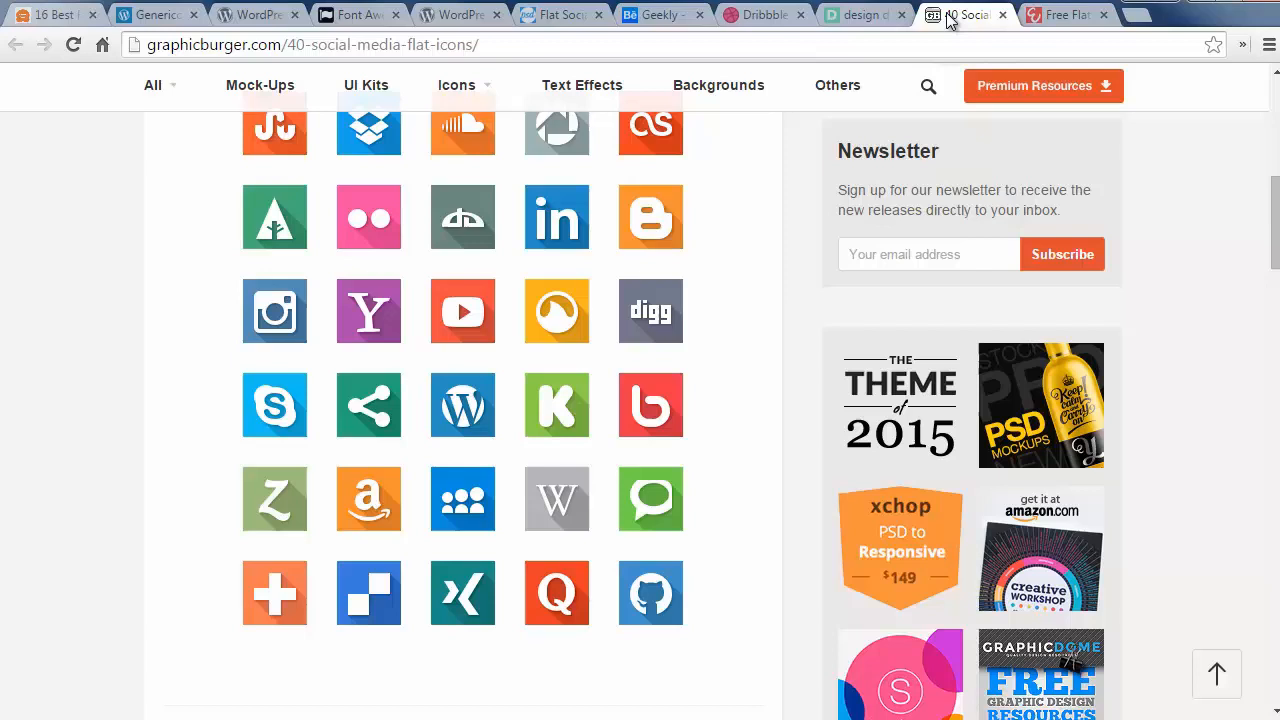
{"action": "scroll", "scroll_direction": "down", "scroll_amount": 3}
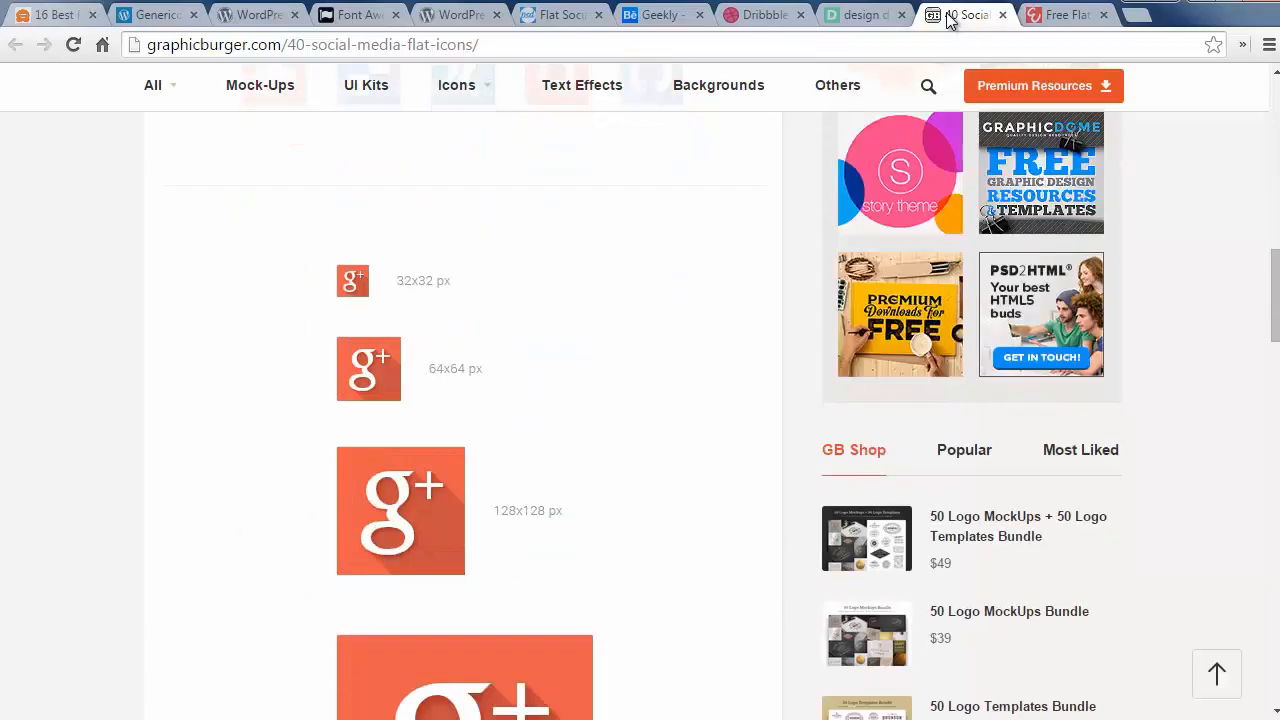
{"action": "scroll", "scroll_direction": "down", "scroll_amount": 3}
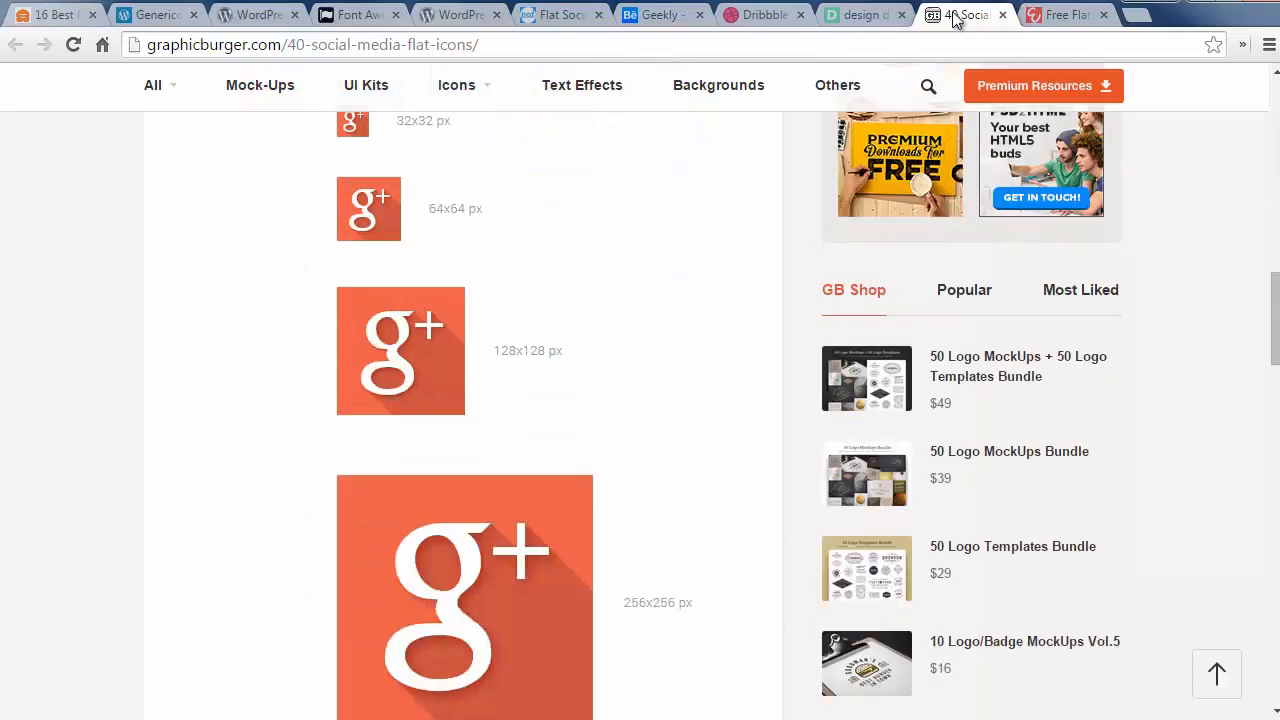
Browse through Enfuzed's Free Flat Social Media Icons article.
{"action": "left_click", "coordinate": [1064, 14]}
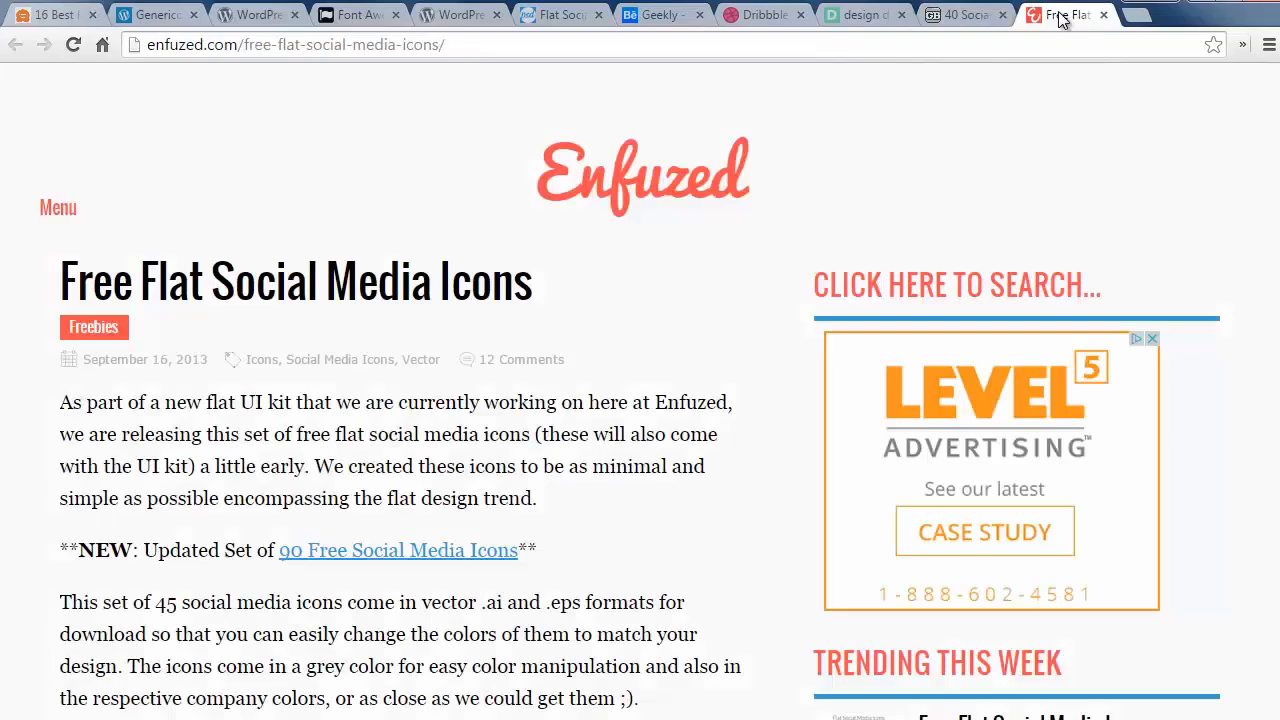
{"action": "scroll", "scroll_direction": "down", "scroll_amount": 3}
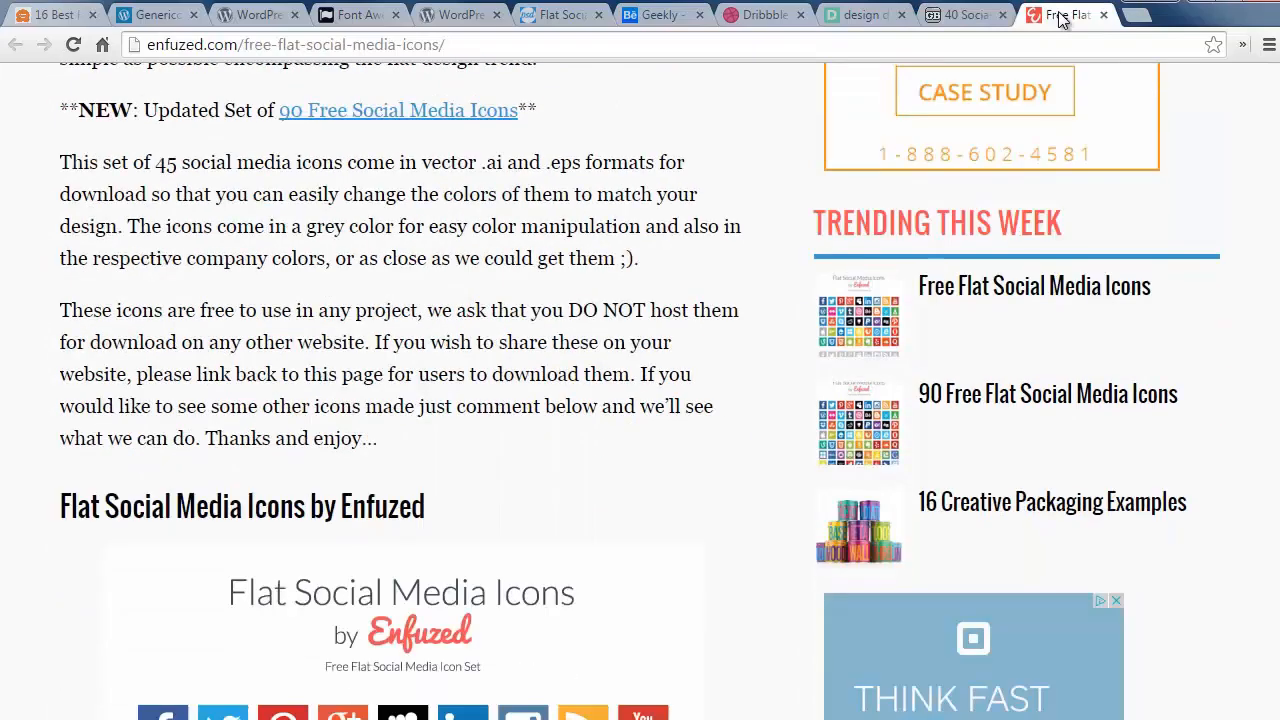
{"action": "scroll", "scroll_direction": "down", "scroll_amount": 3}
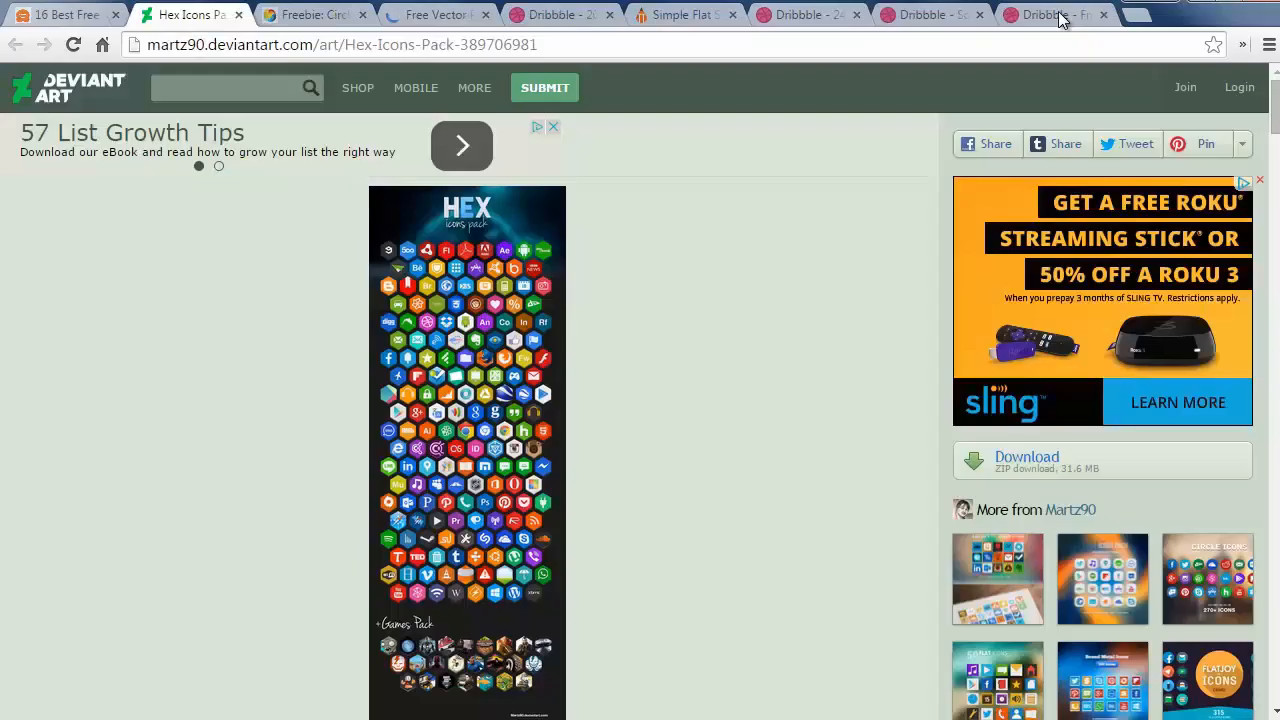
{"action": "mouse_move", "coordinate": [830, 406]}
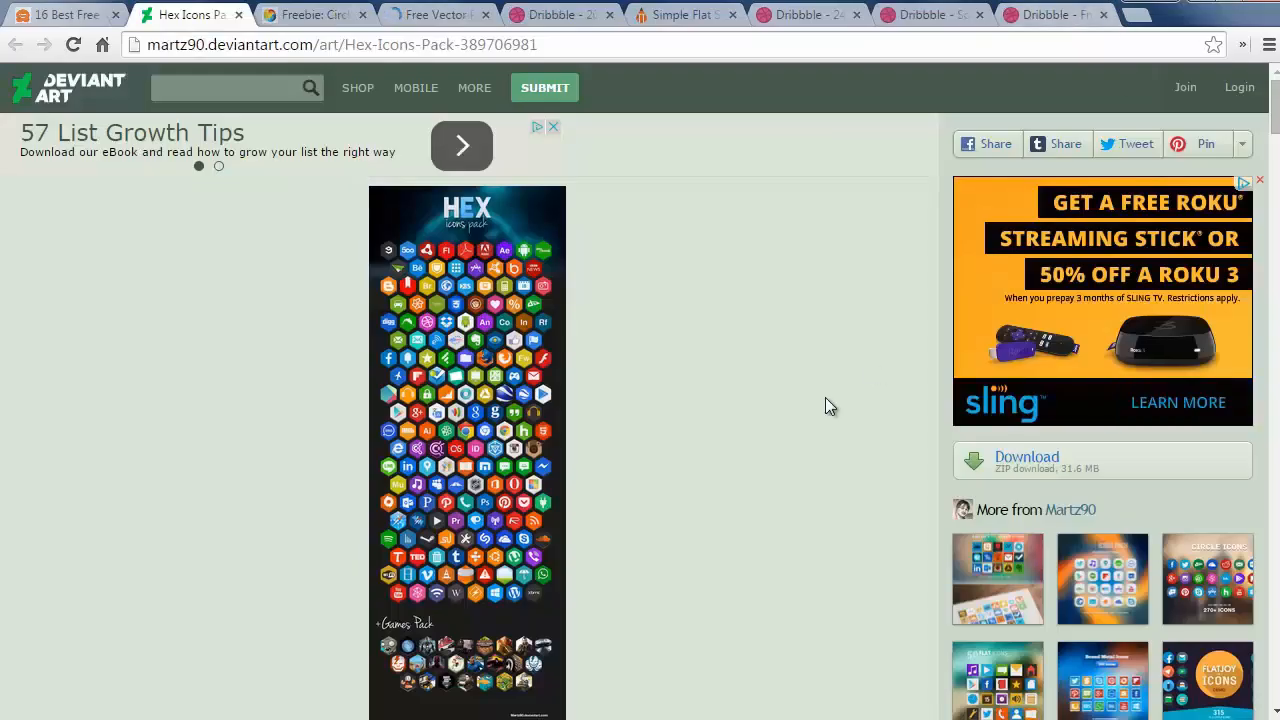
{"action": "mouse_move", "coordinate": [448, 476]}
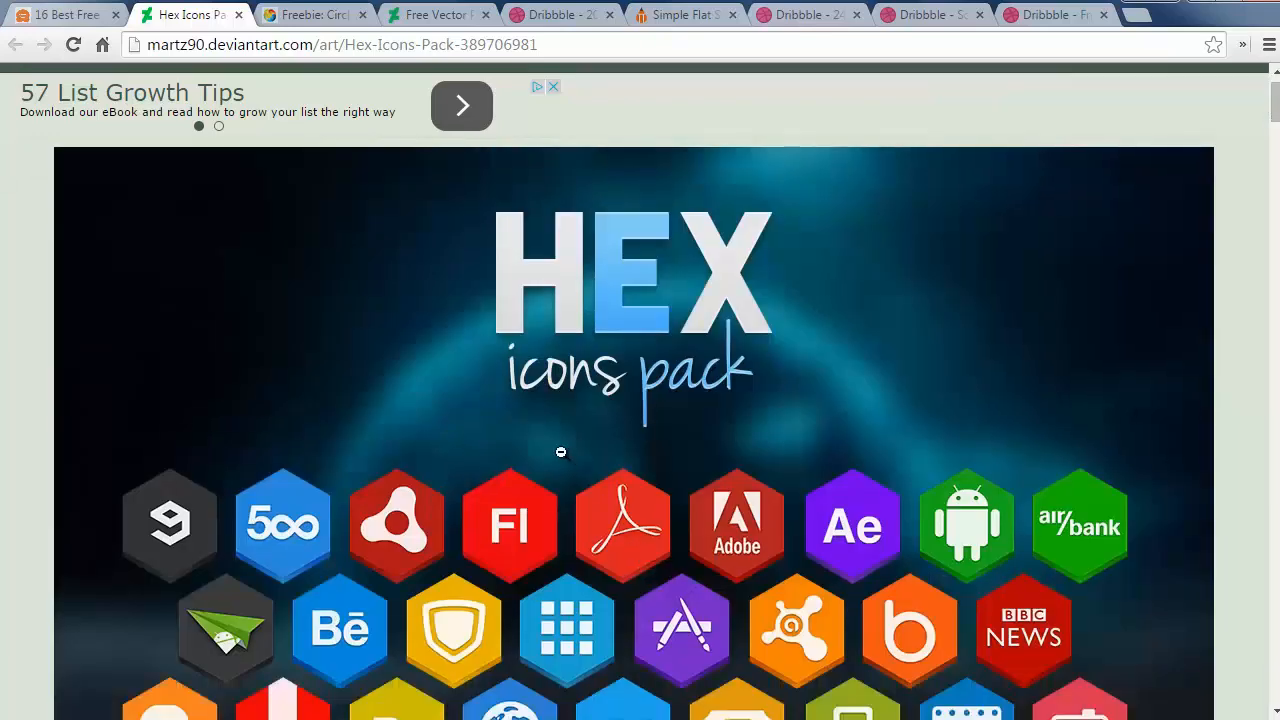
{"action": "mouse_move", "coordinate": [316, 14]}
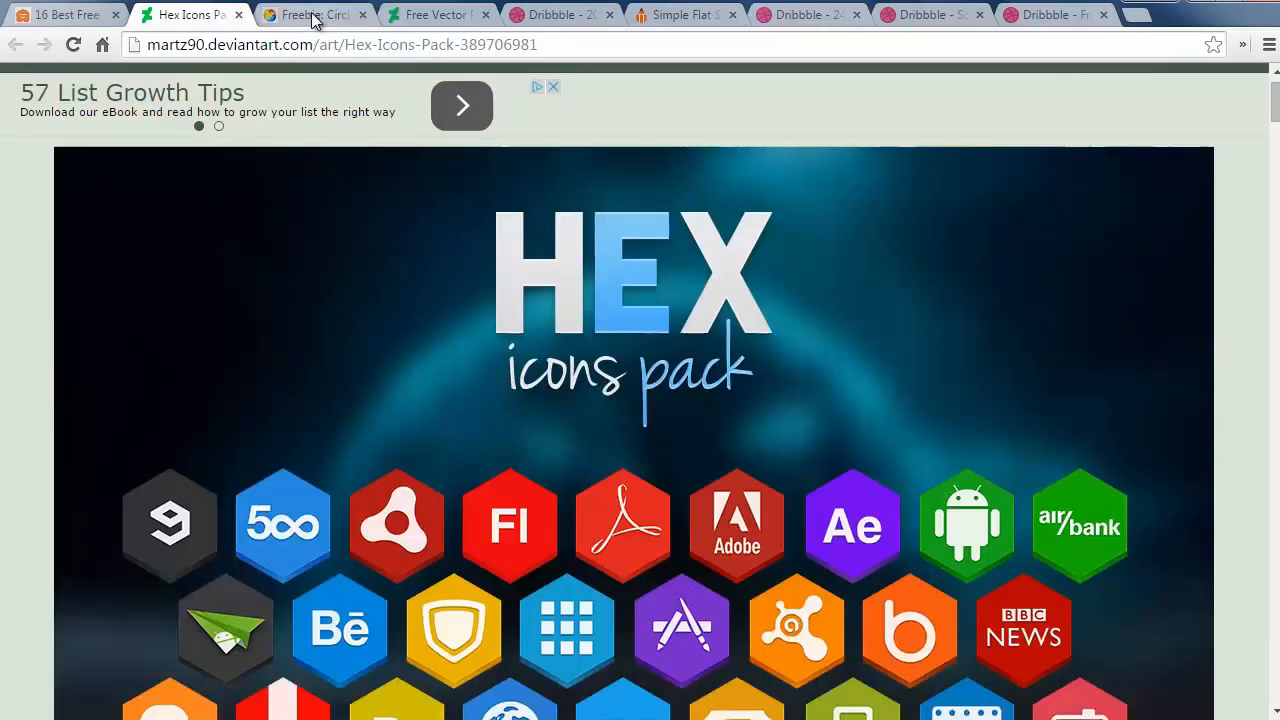
View Land of Web's Circle Flat Icons and DeviantArt's 80 Polygon Social Icons, then Dribbble's 20 Social Media Icons shot.
{"action": "left_click", "coordinate": [316, 14]}
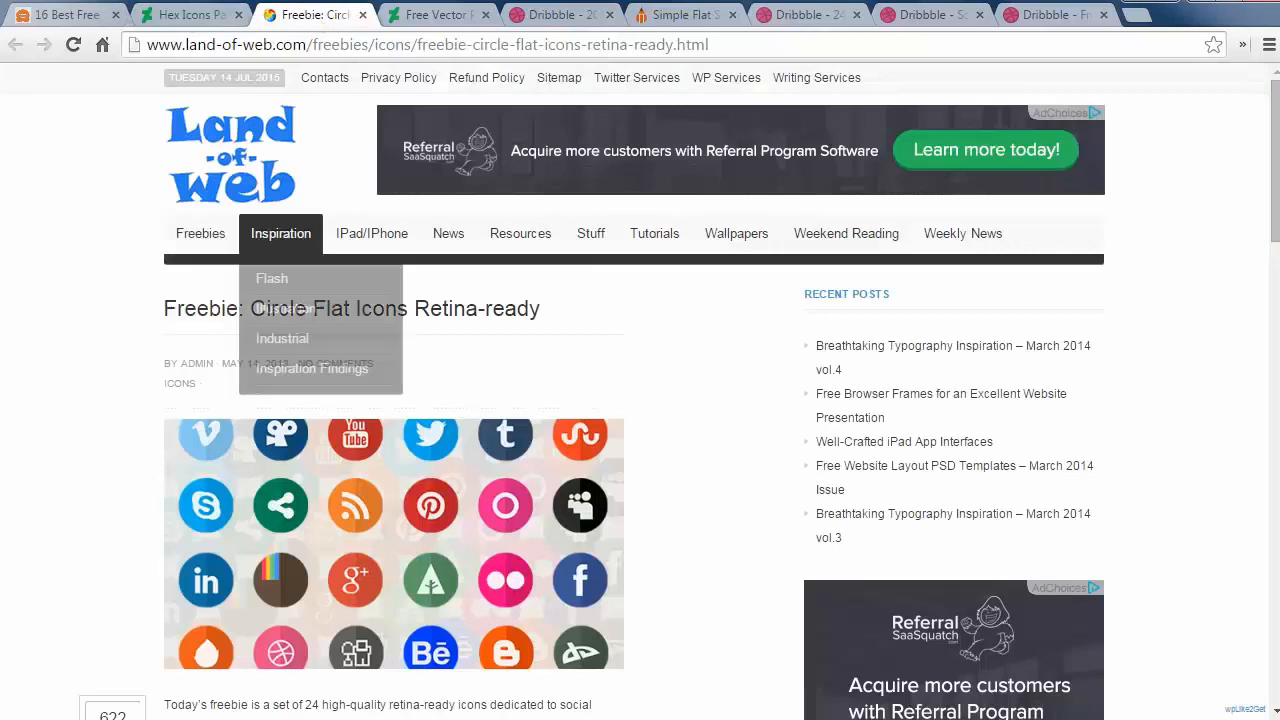
{"action": "left_click", "coordinate": [436, 14]}
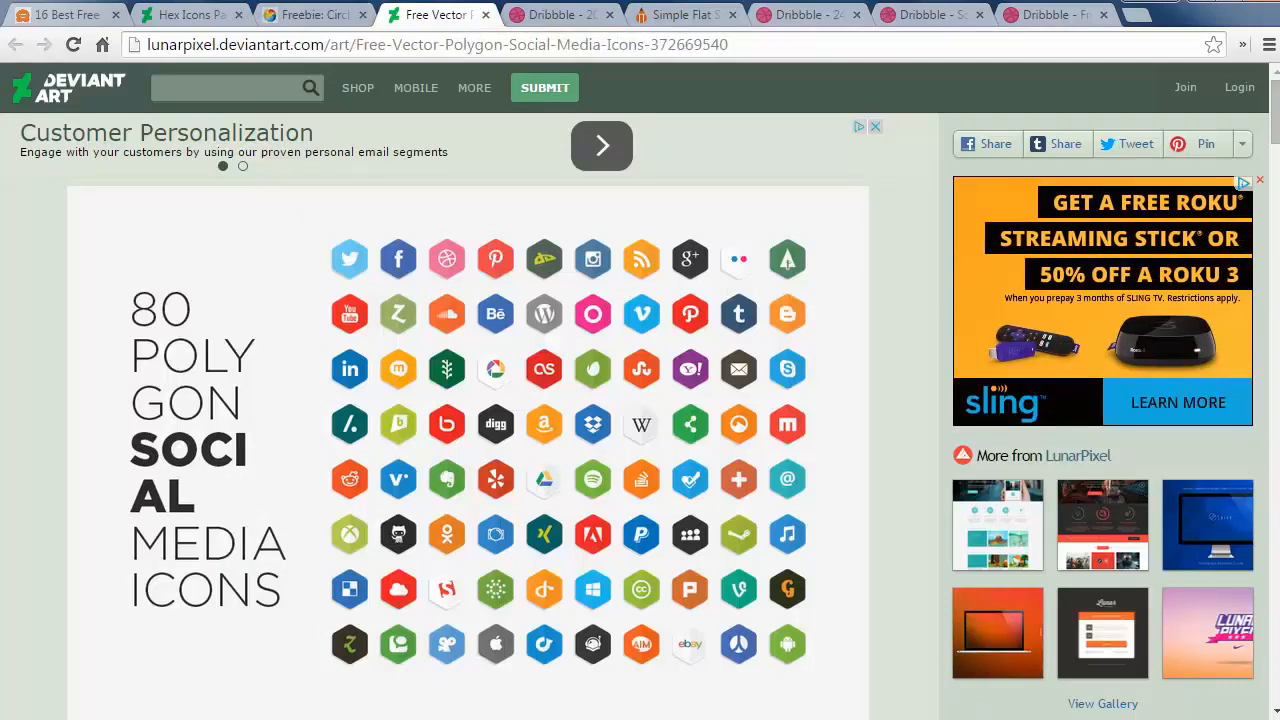
{"action": "left_click", "coordinate": [552, 14]}
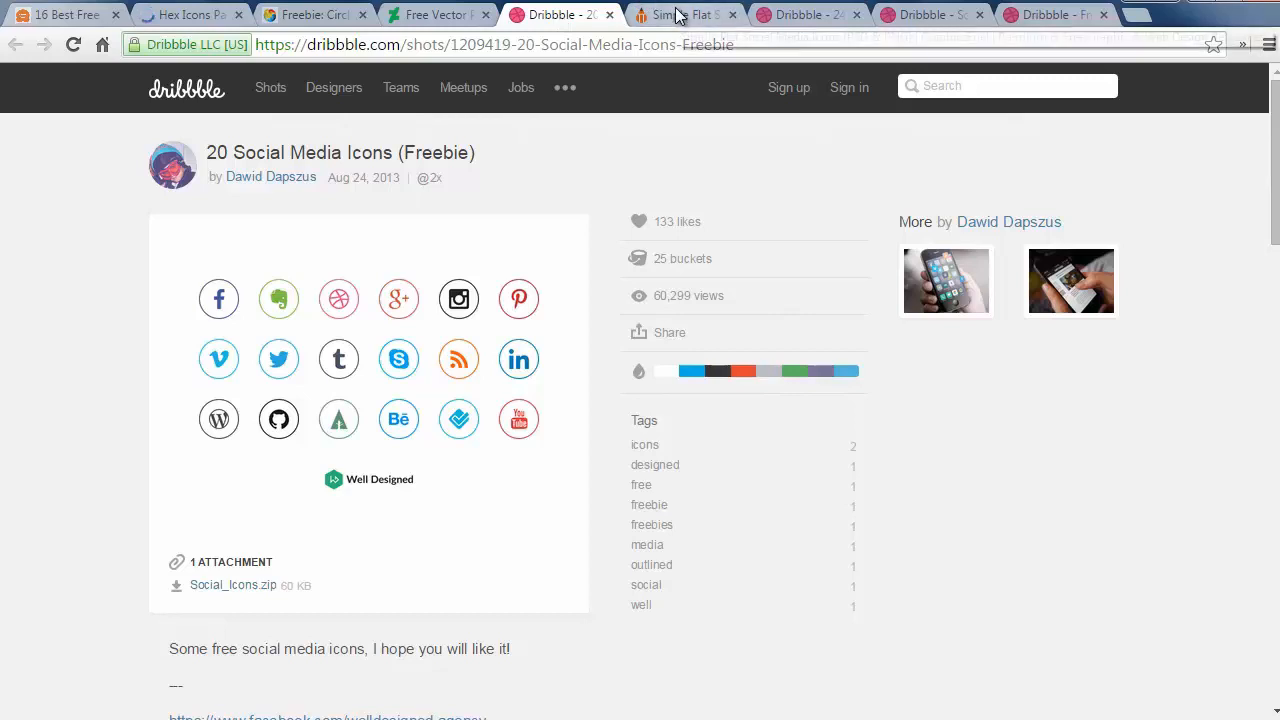
Browse GraphicsFuel's Simple Flat Social Media Icons preview, then switch to Dribbble's 24 Free Flat Social Icons shot.
{"action": "left_click", "coordinate": [684, 14]}
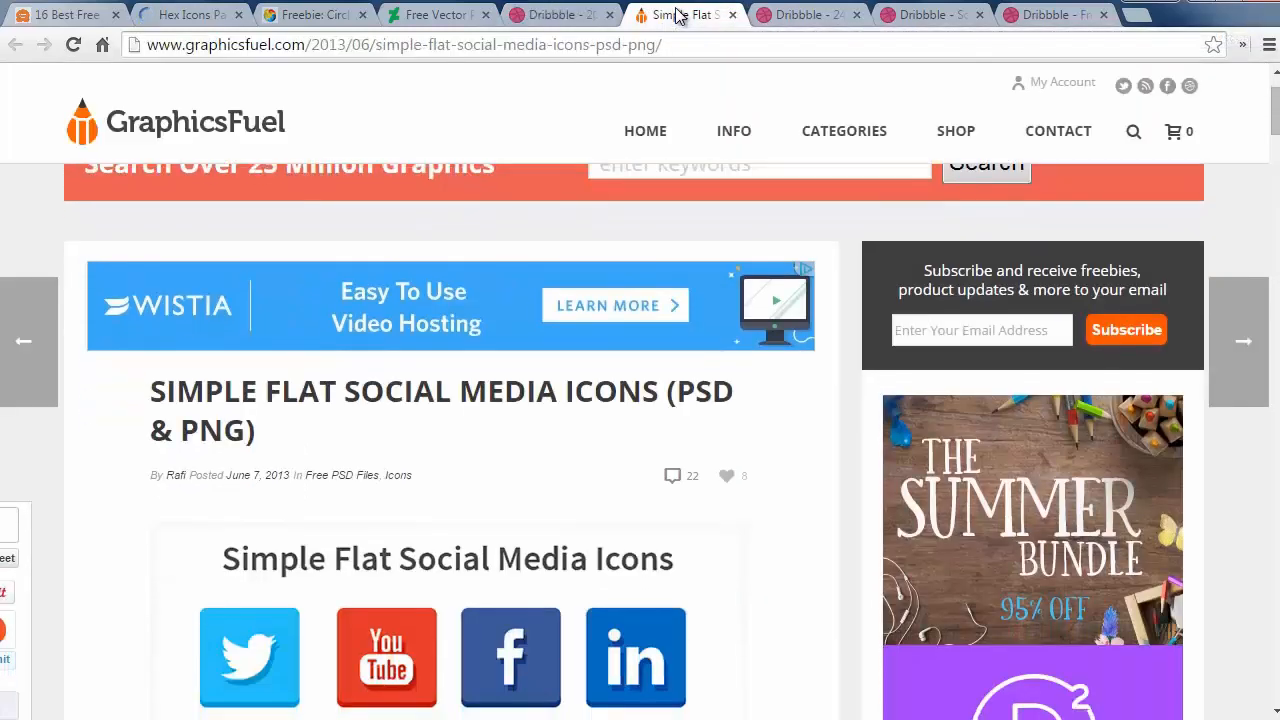
{"action": "scroll", "scroll_direction": "down", "scroll_amount": 3}
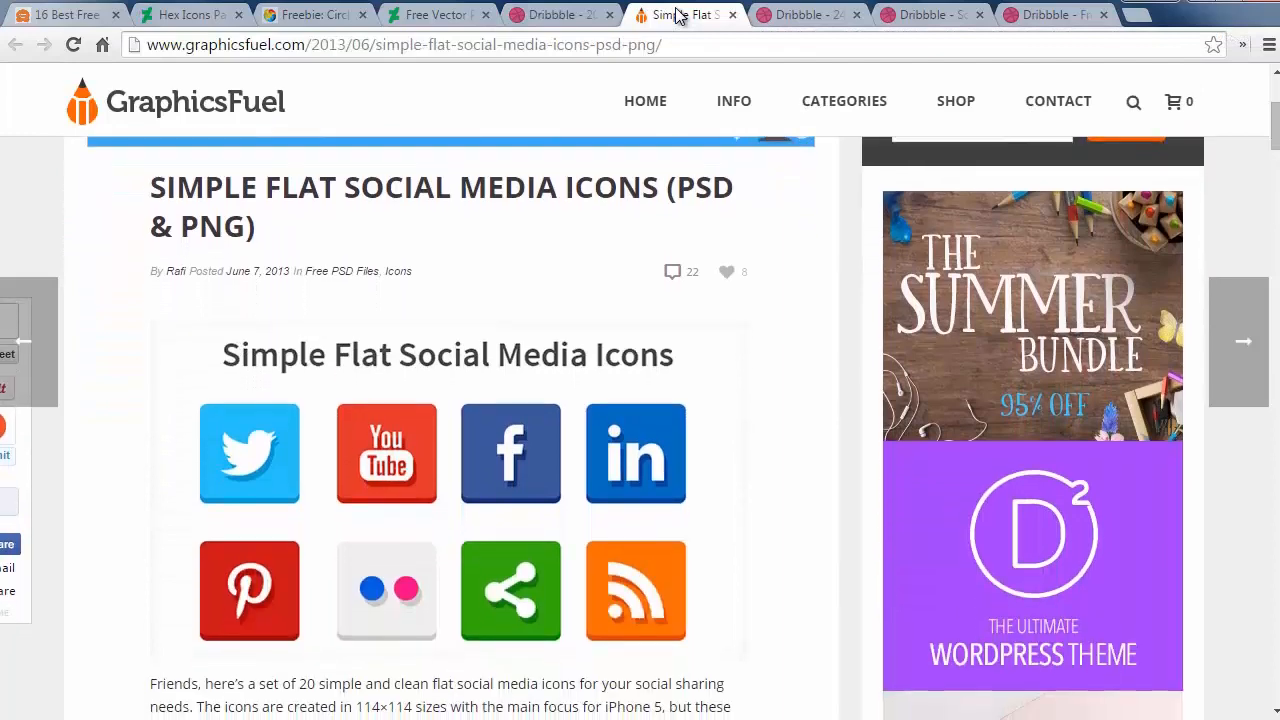
{"action": "scroll", "scroll_direction": "down", "scroll_amount": 3}
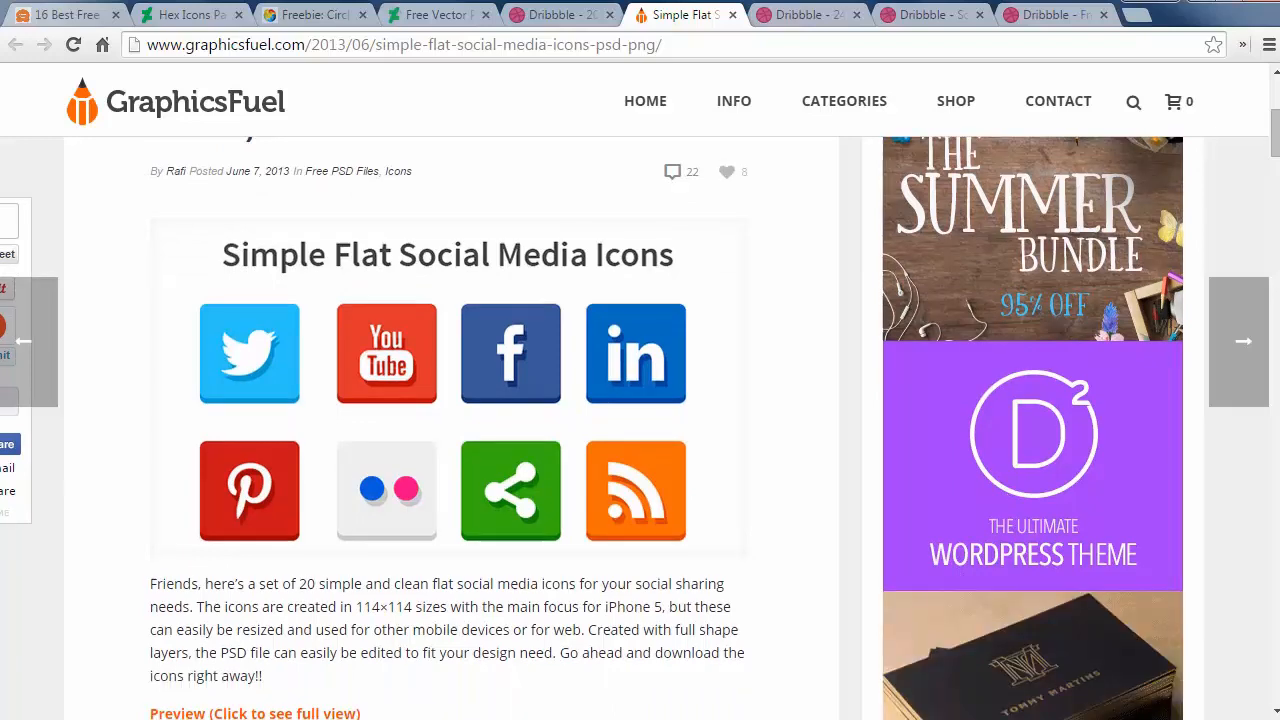
{"action": "left_click", "coordinate": [808, 14]}
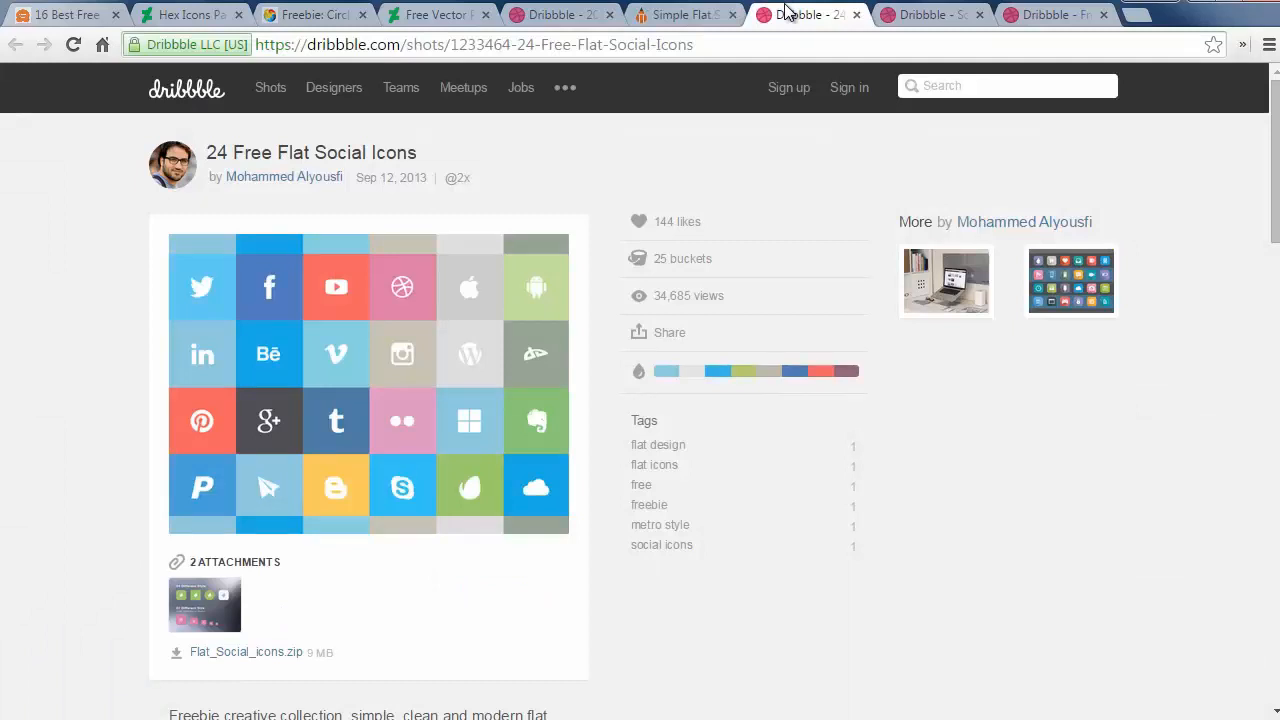
View Luke Taylor's Social Media Icons shot, then the Free socialmedia icon set of share buttons.
{"action": "left_click", "coordinate": [924, 14]}
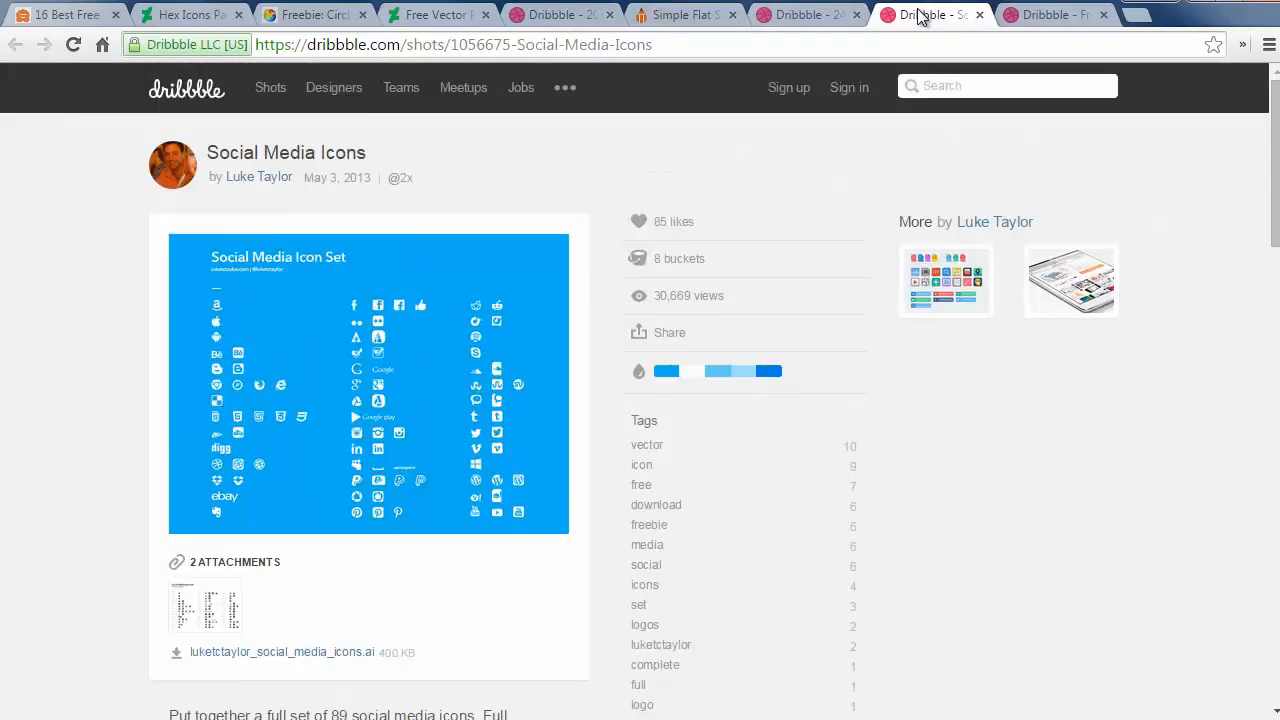
{"action": "left_click", "coordinate": [1056, 14]}
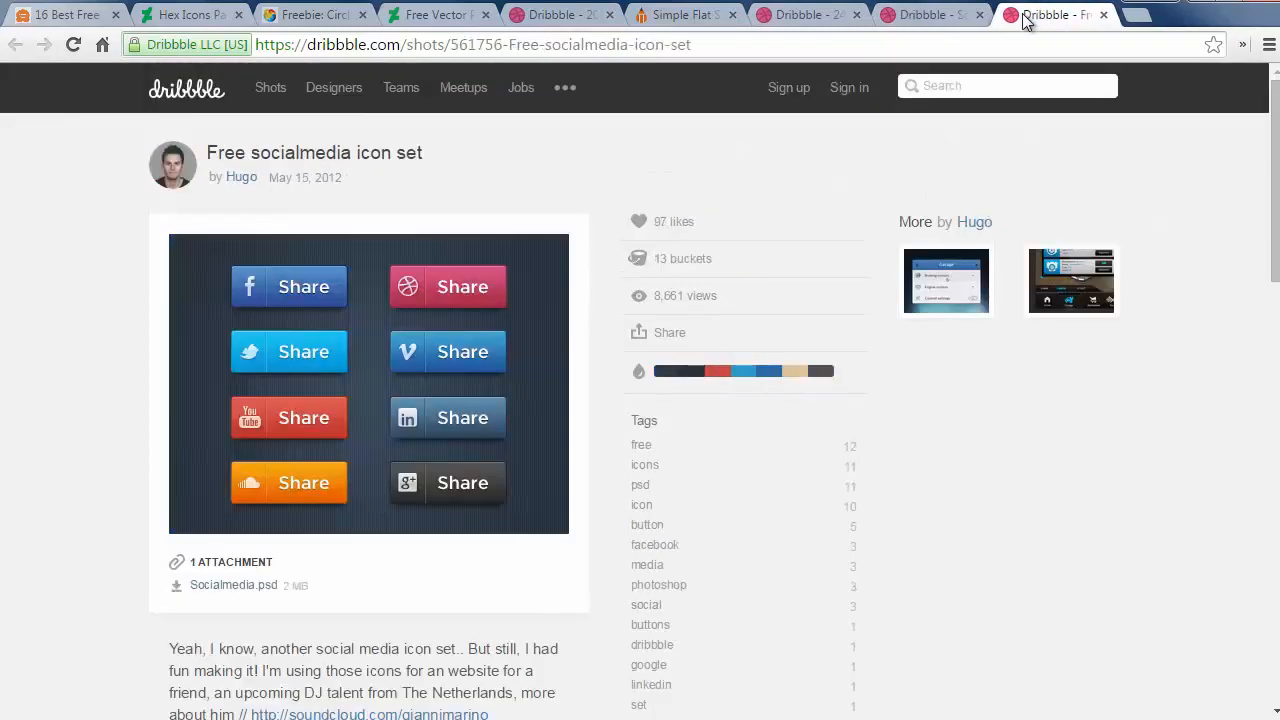